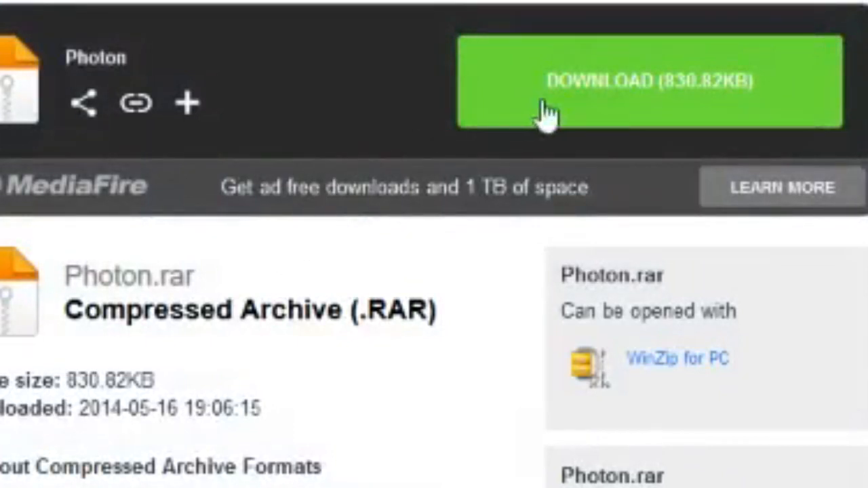
mouse_move(594, 98)
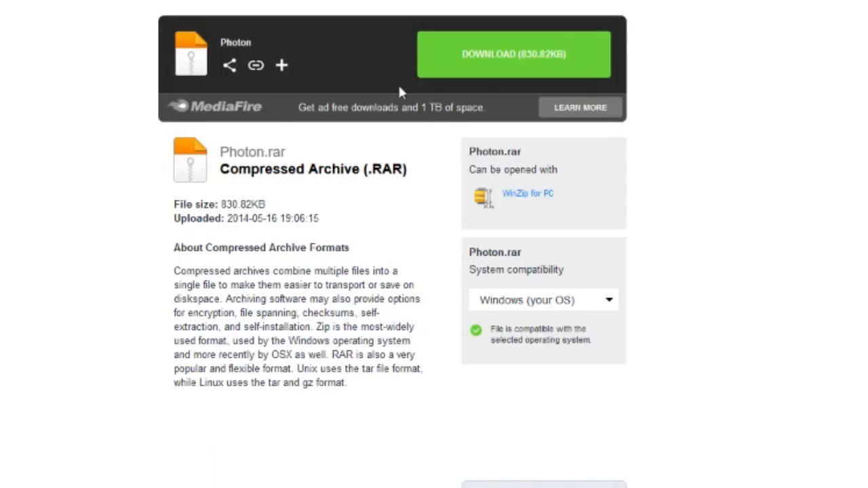
mouse_move(482, 65)
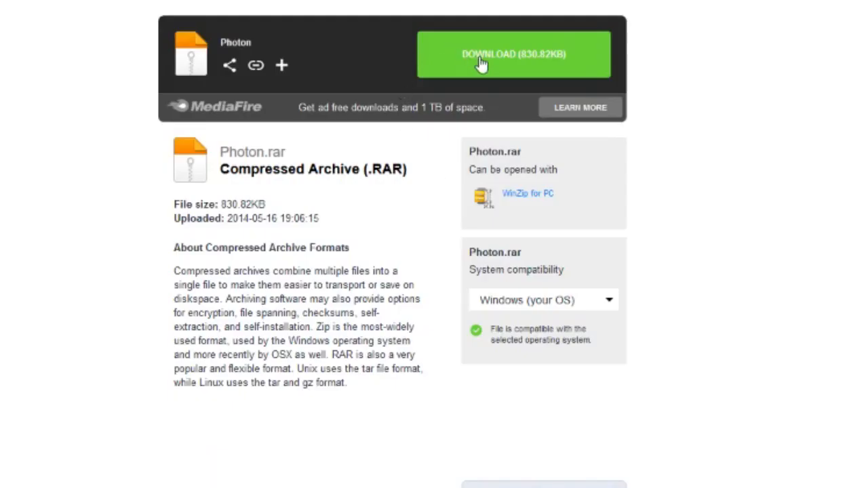
Download Photon.rar from MediaFire and confirm saving the file to disk.
left_click(513, 55)
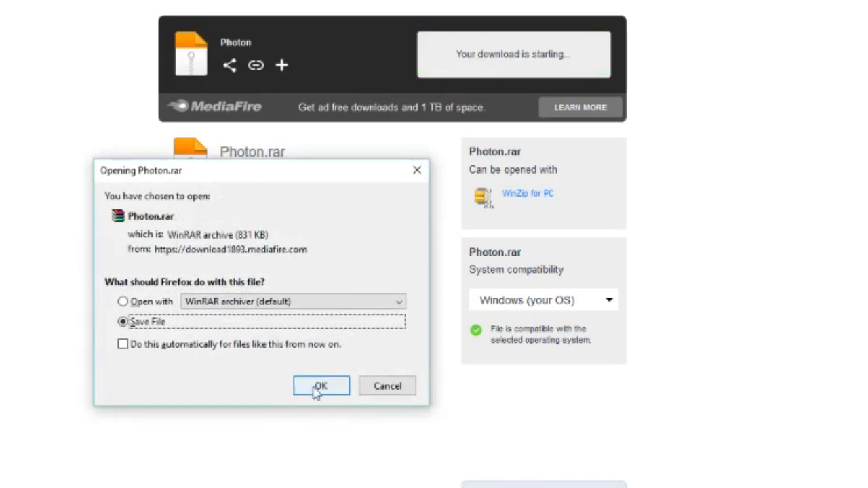
left_click(320, 385)
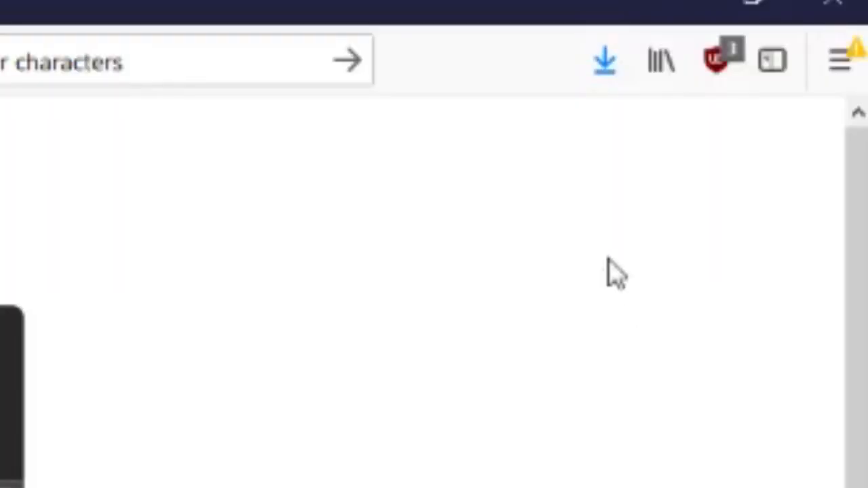
Extract Photon.rar with 7-Zip into the Downloads\Photon folder.
left_click(604, 59)
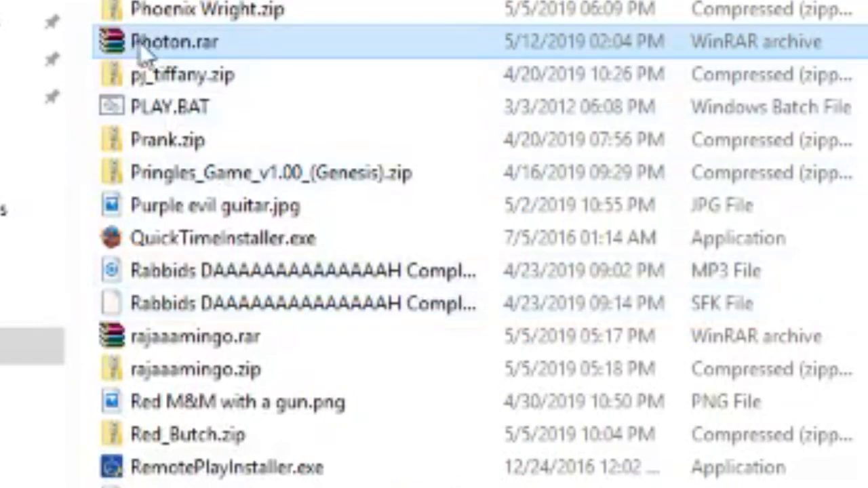
right_click(175, 40)
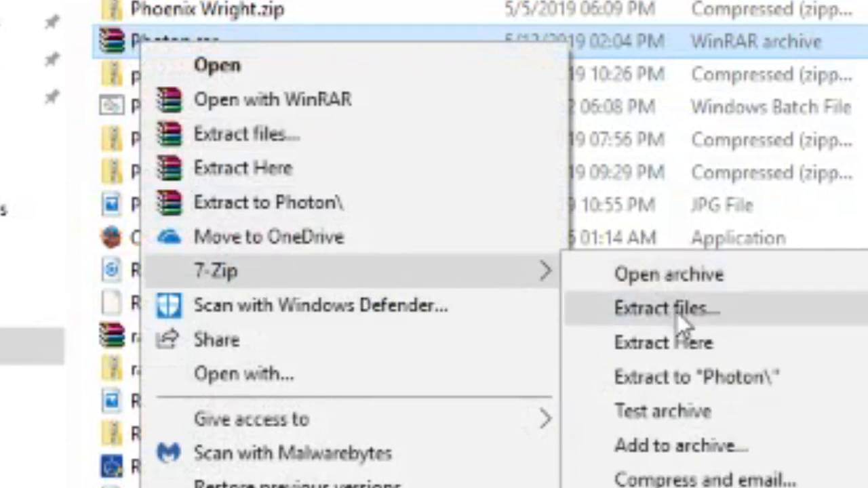
left_click(668, 306)
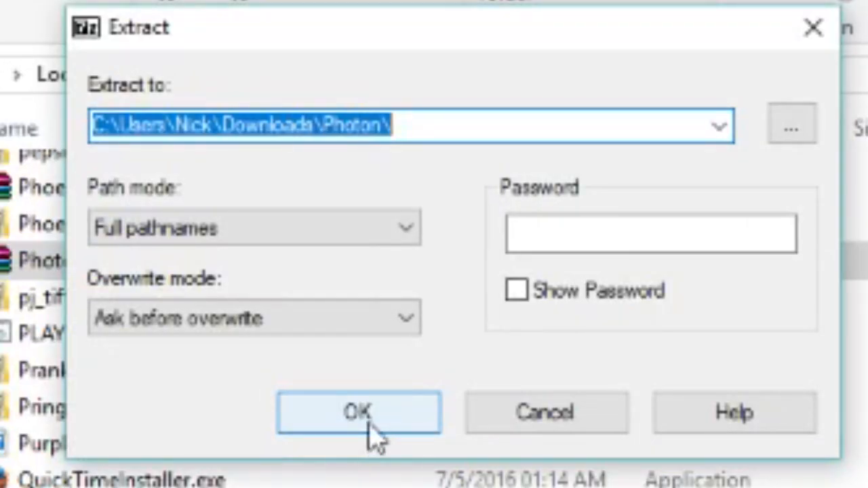
left_click(358, 412)
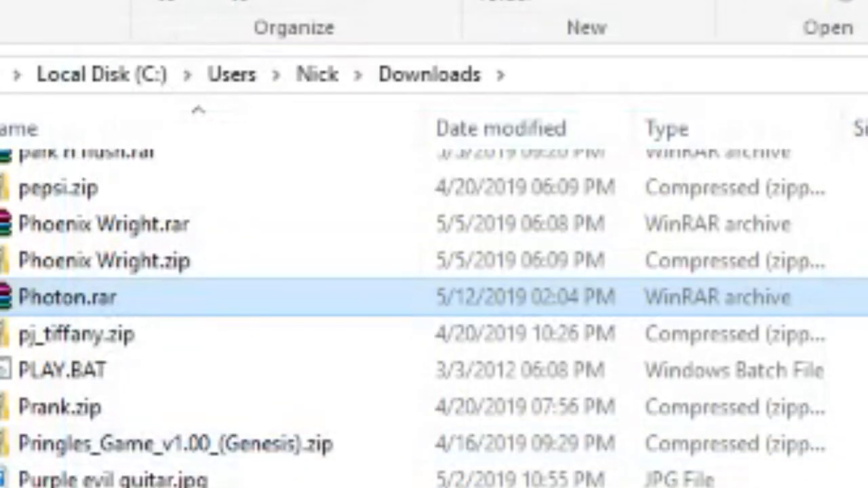
mouse_move(63, 370)
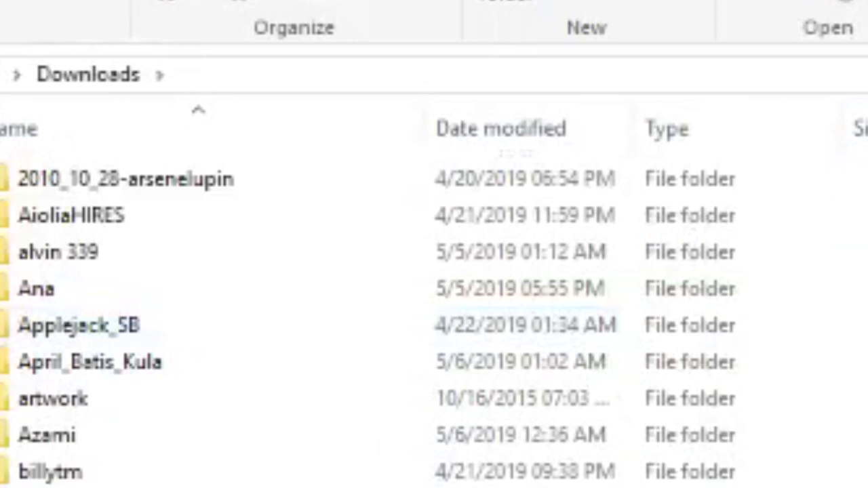
Locate the extracted Photon folder in Downloads and bring up its actions.
scroll("down", 3)
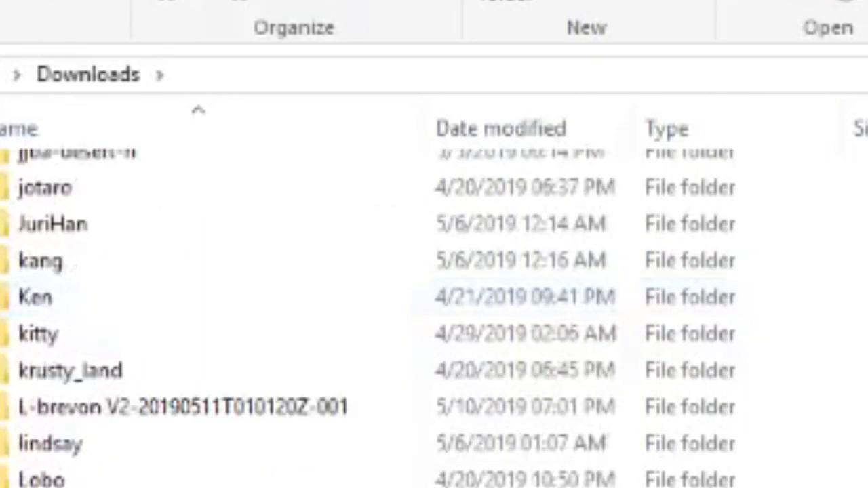
scroll("down", 3)
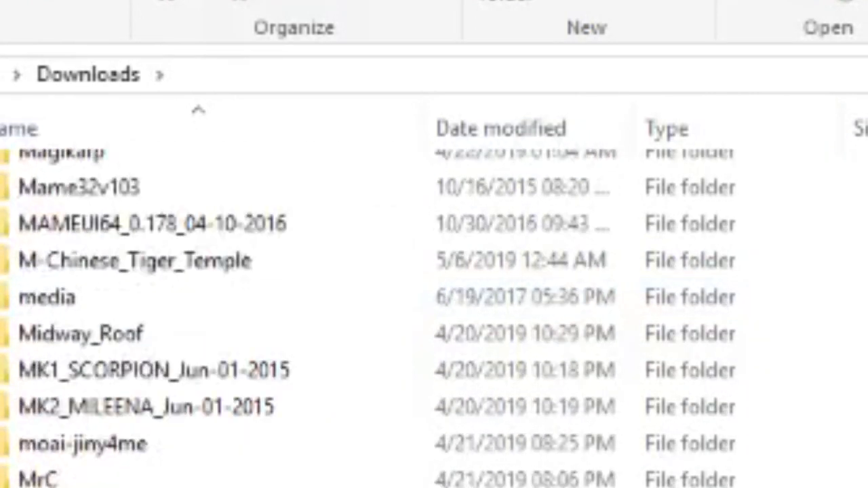
scroll("down", 3)
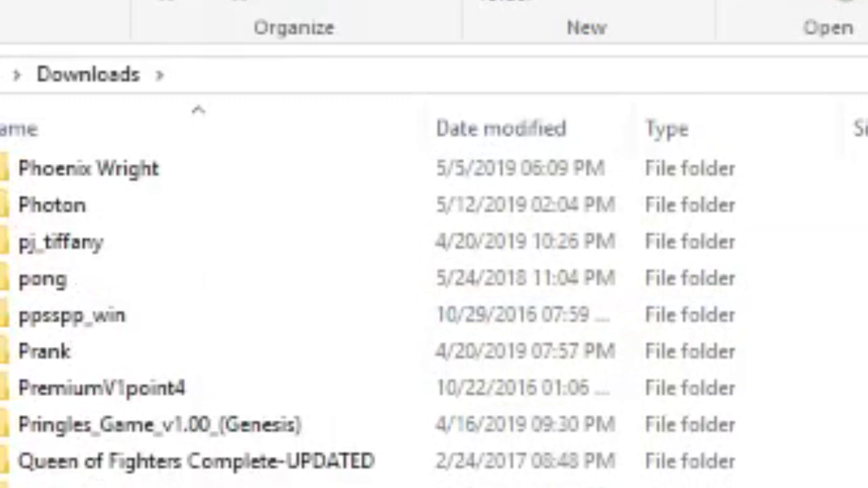
right_click(52, 205)
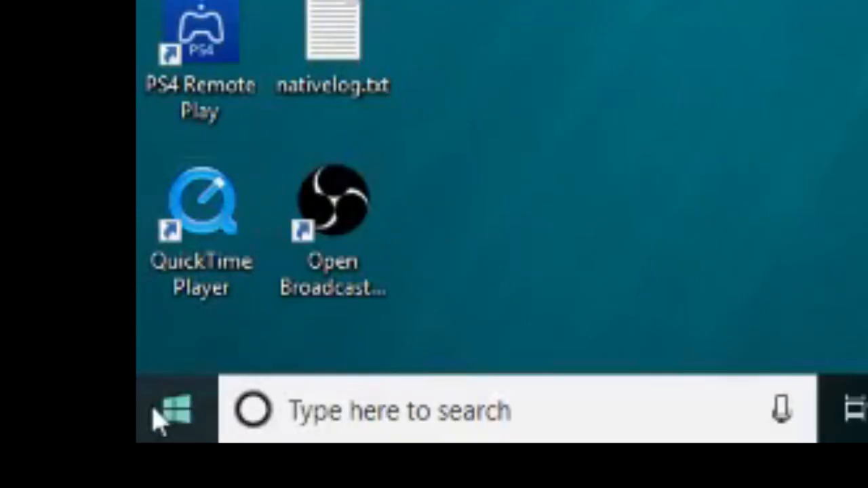
Run the Downloads\Photon.zip path from the Run dialog history to open the archive.
right_click(174, 410)
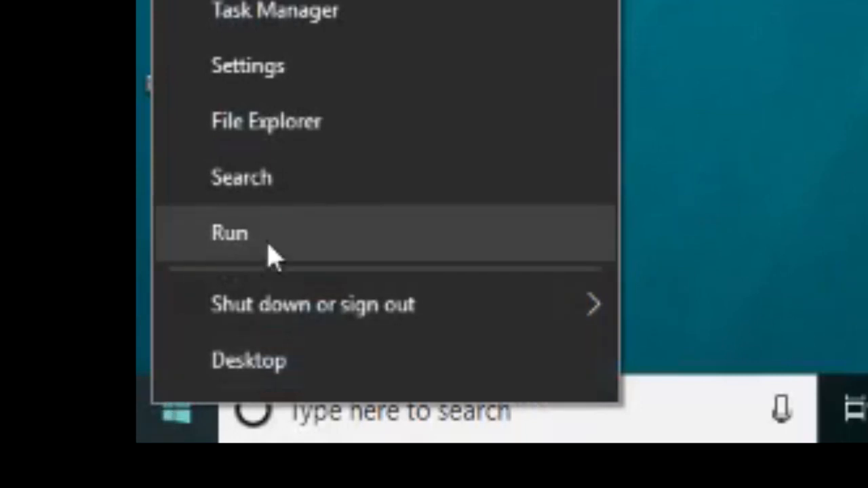
left_click(230, 233)
type("c")
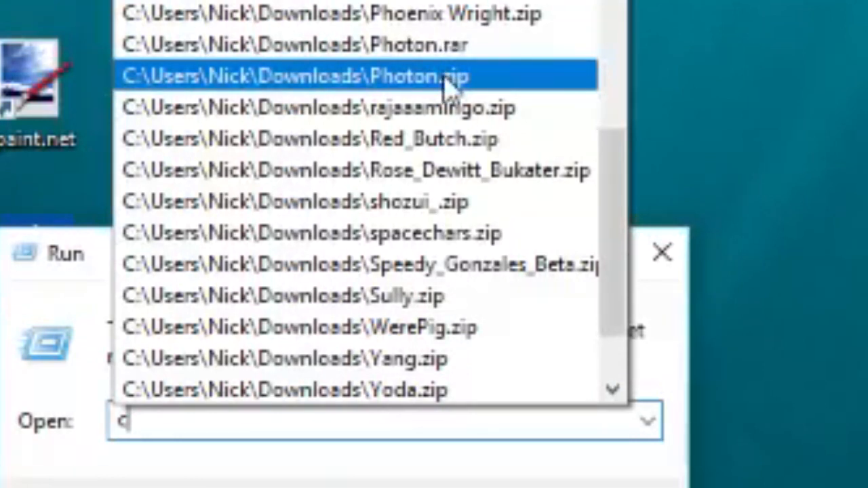
left_click(305, 76)
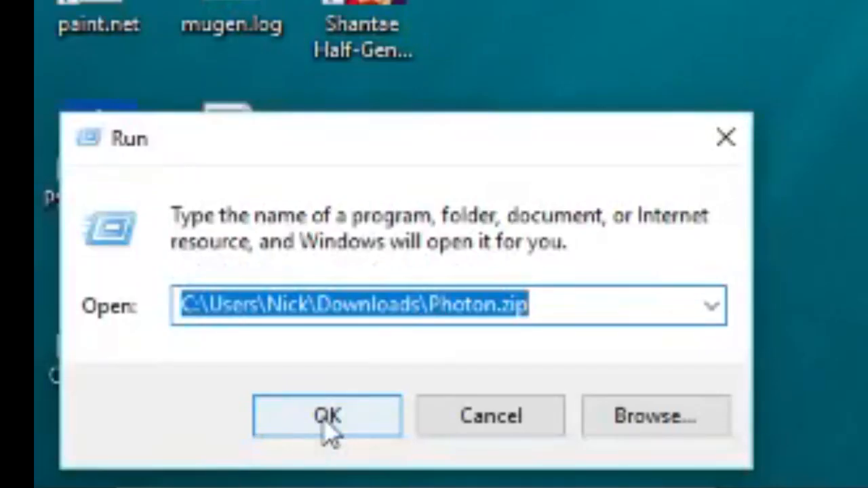
left_click(327, 416)
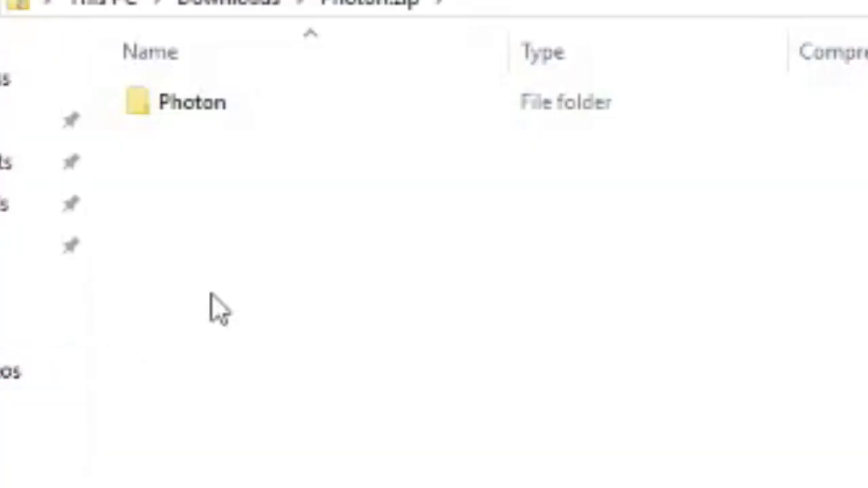
Copy the inner Photon character folder from Photon.zip and scroll Downloads to the Mugen folder.
left_click(193, 102)
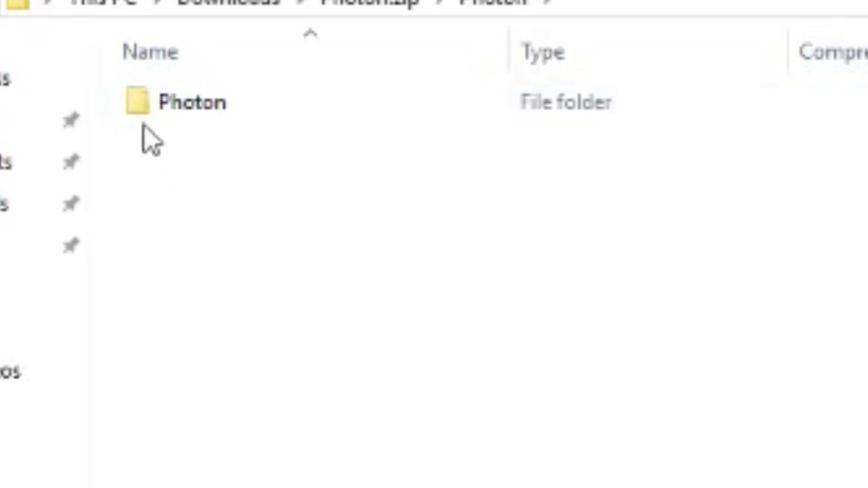
right_click(193, 103)
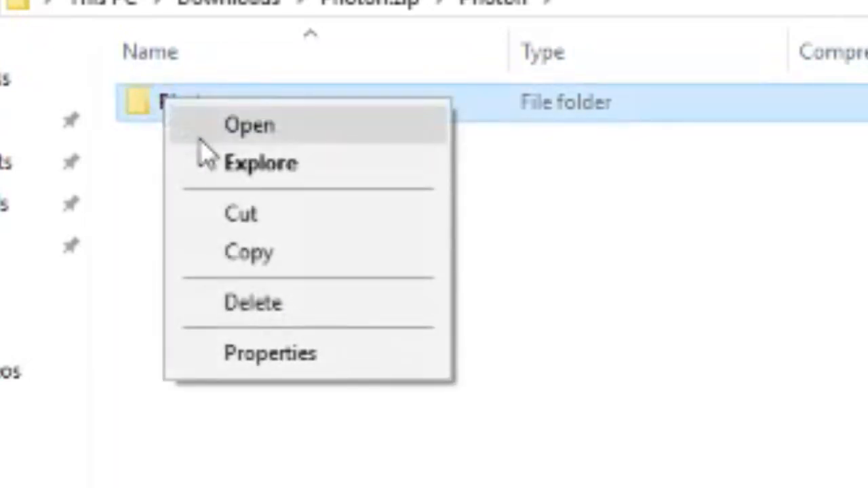
left_click(250, 253)
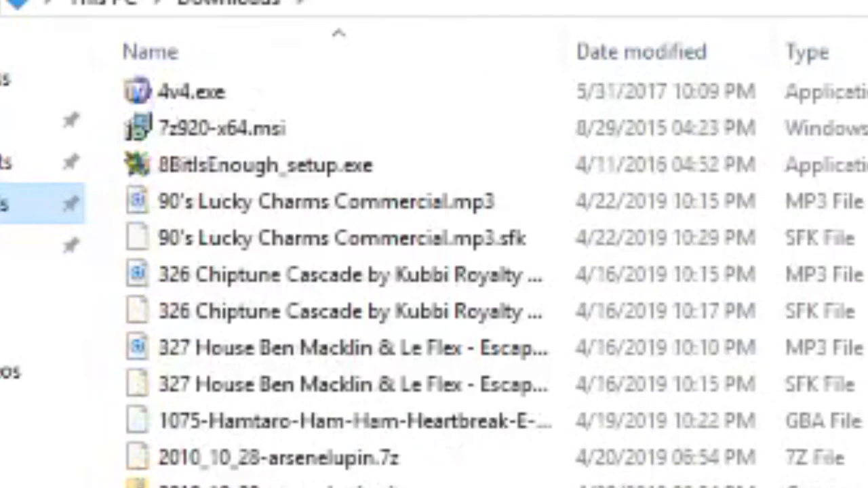
scroll("down", 3)
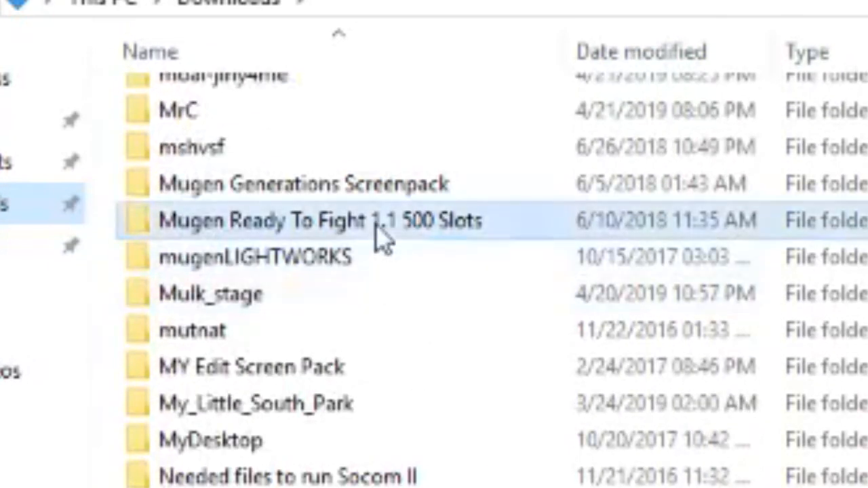
Paste Photon into the Mugen Ready To Fight 1.1 chars folder and copy its folder name.
double_click(319, 219)
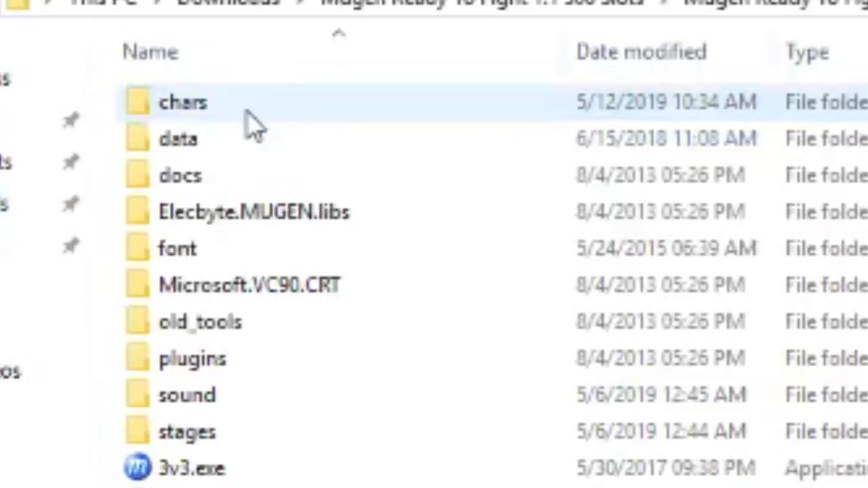
mouse_move(184, 102)
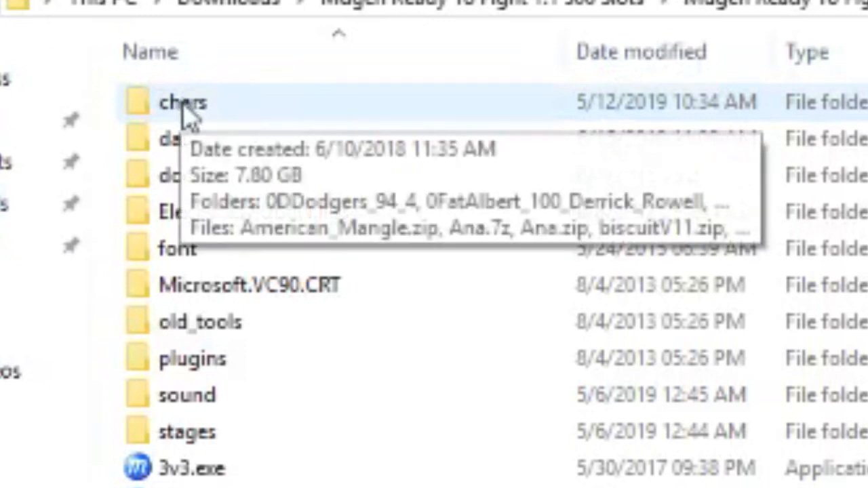
right_click(183, 102)
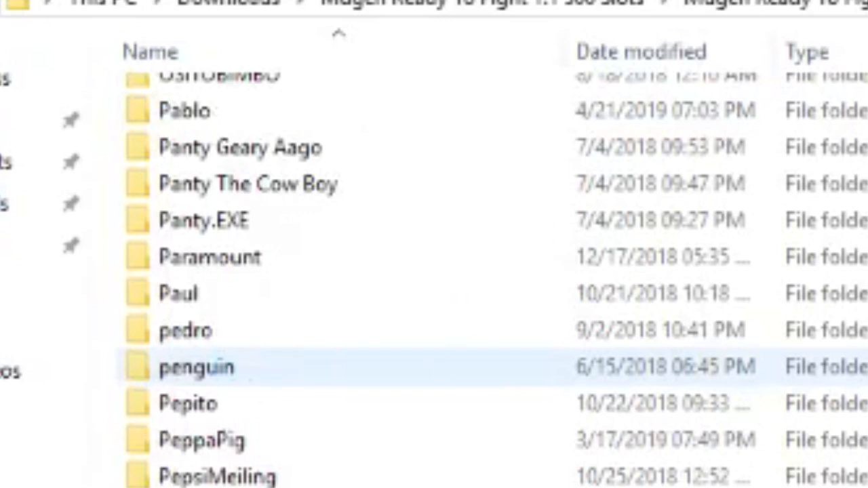
right_click(196, 366)
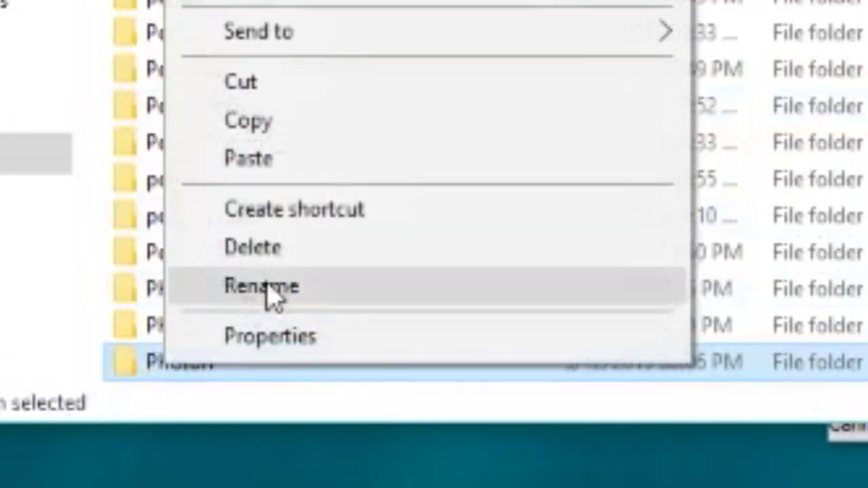
left_click(262, 285)
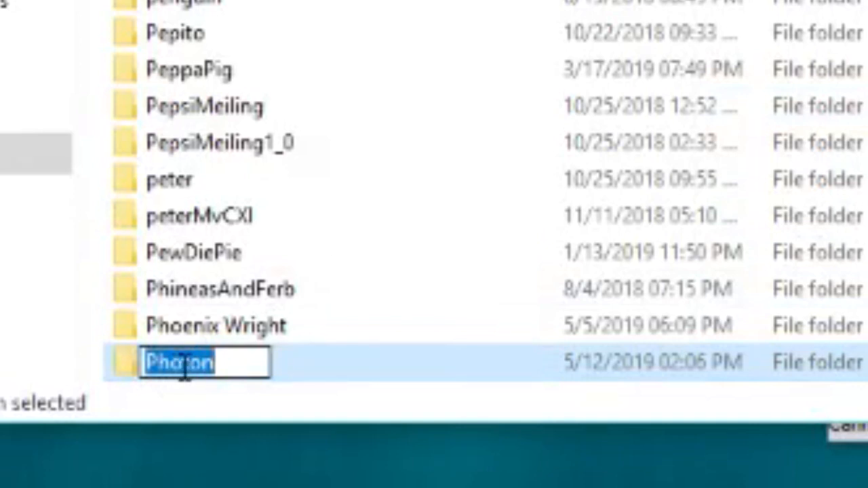
right_click(179, 361)
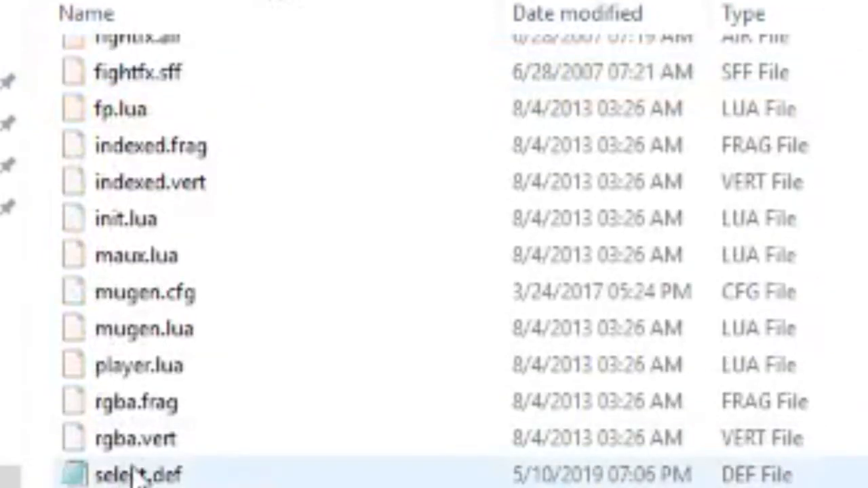
In select.def, paste the Photon name on a new line after Lindsay.
double_click(139, 474)
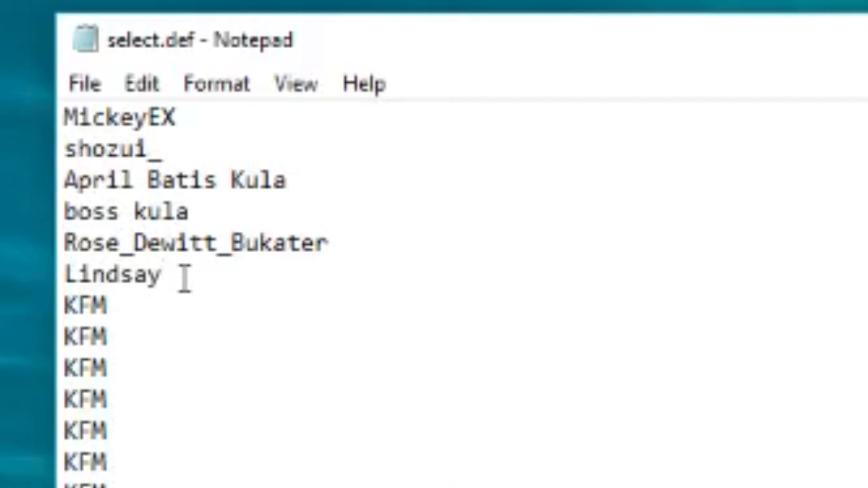
key("Enter")
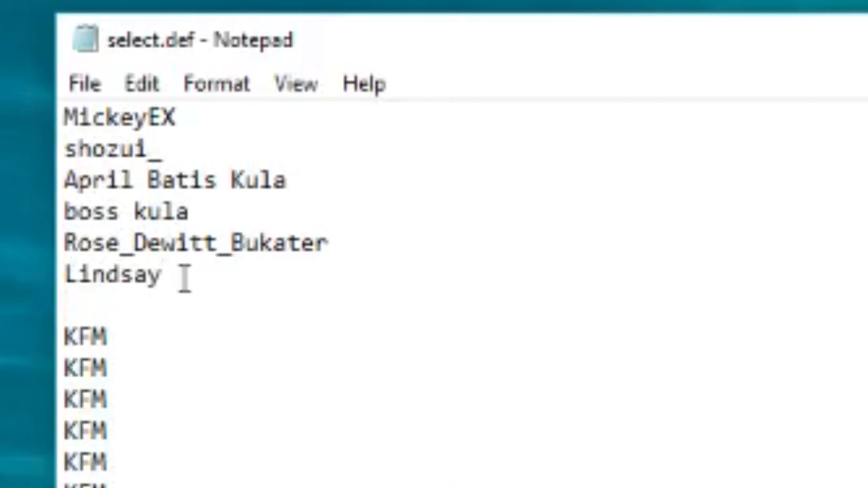
mouse_move(80, 296)
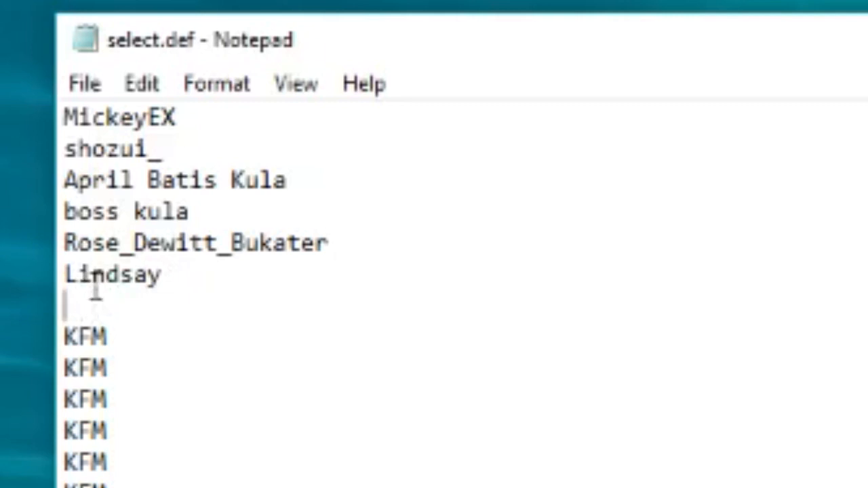
right_click(81, 306)
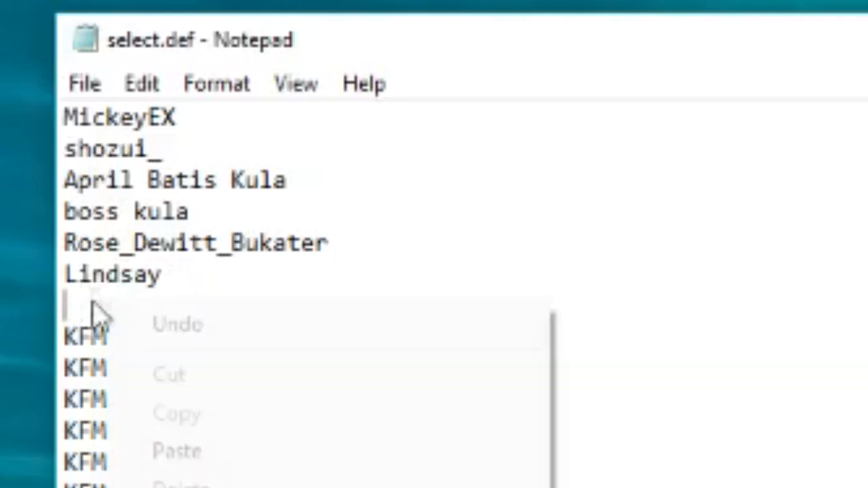
mouse_move(197, 451)
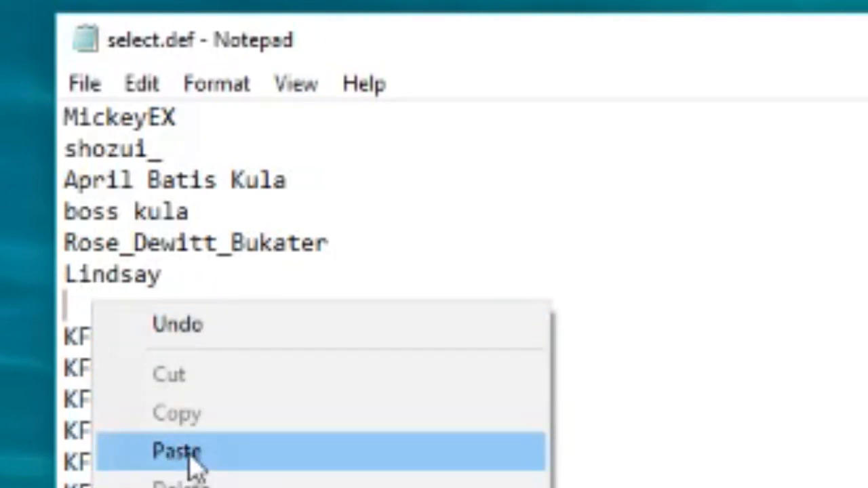
left_click(175, 451)
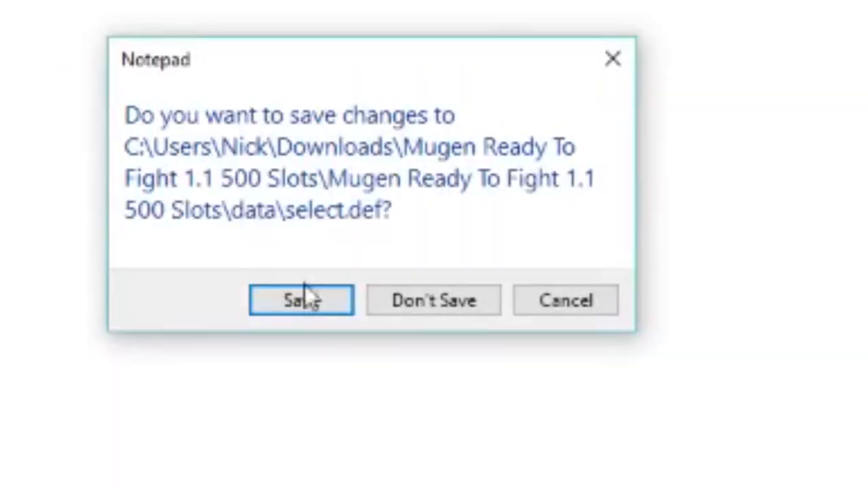
Save select.def, go back to the main MUGEN folder and launch mugen.exe.
left_click(301, 300)
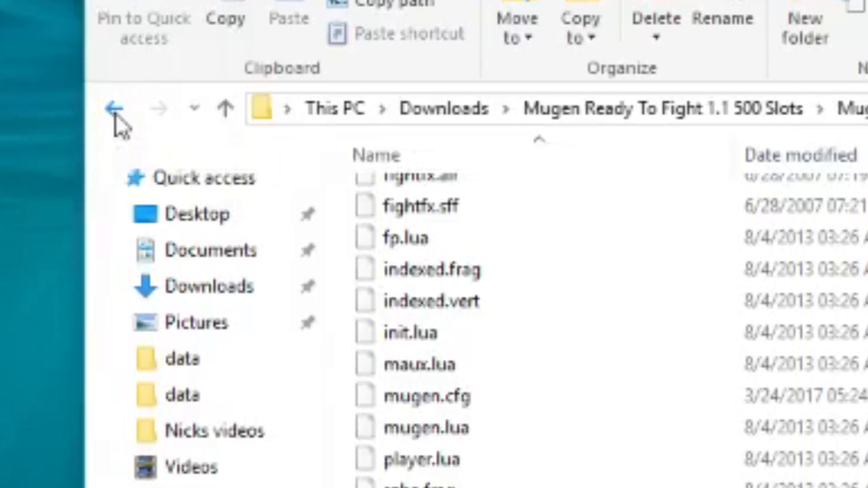
left_click(114, 108)
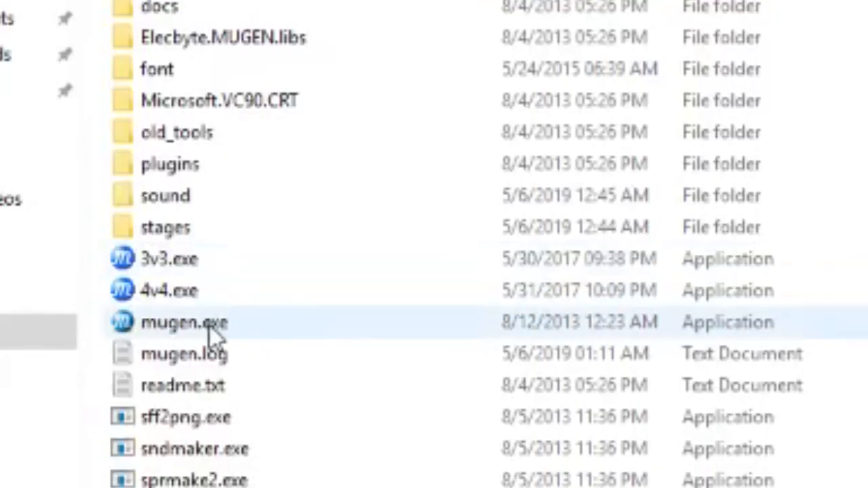
double_click(185, 322)
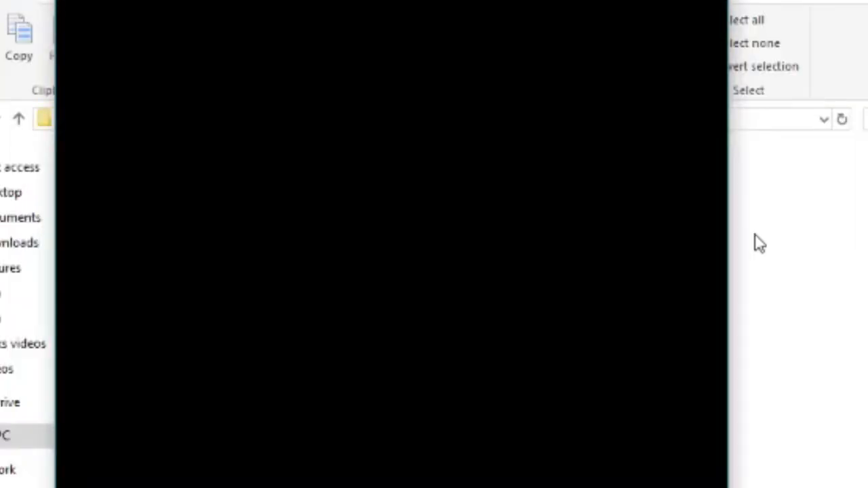